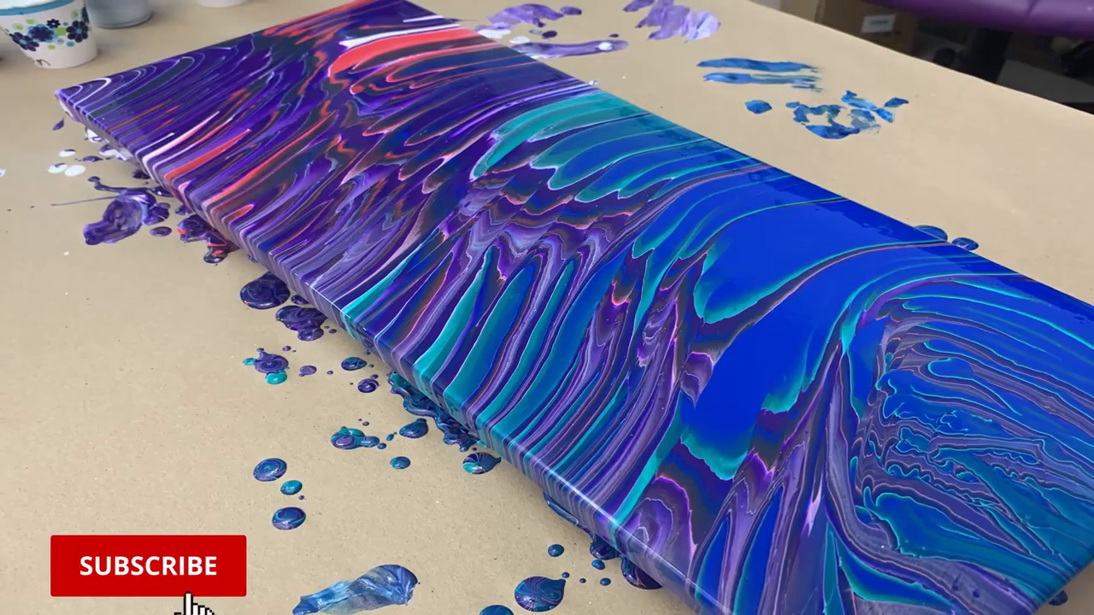
pyautogui.click(147, 566)
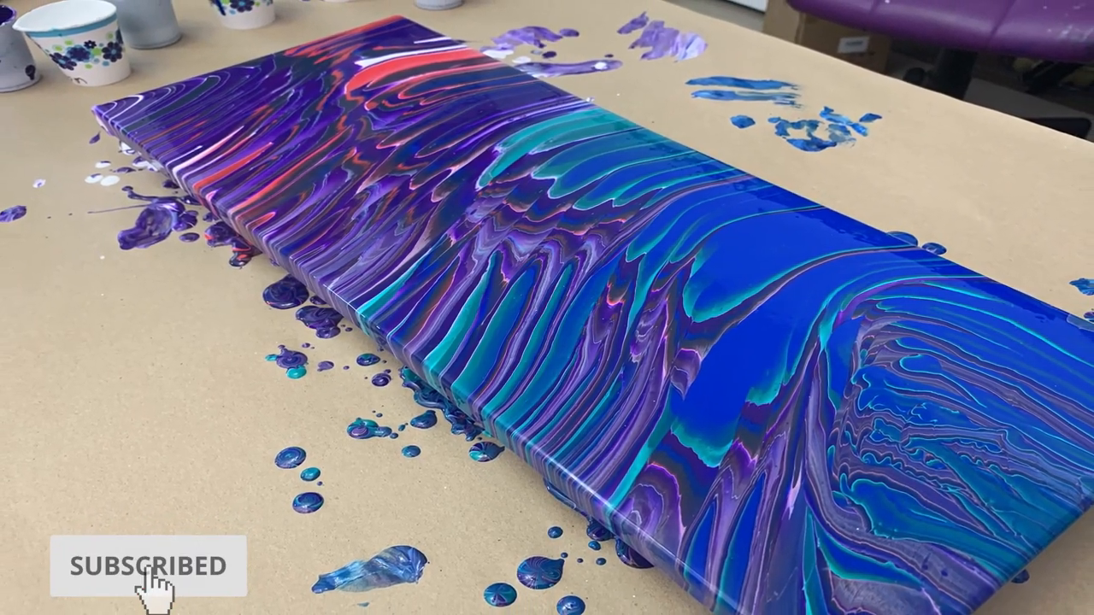